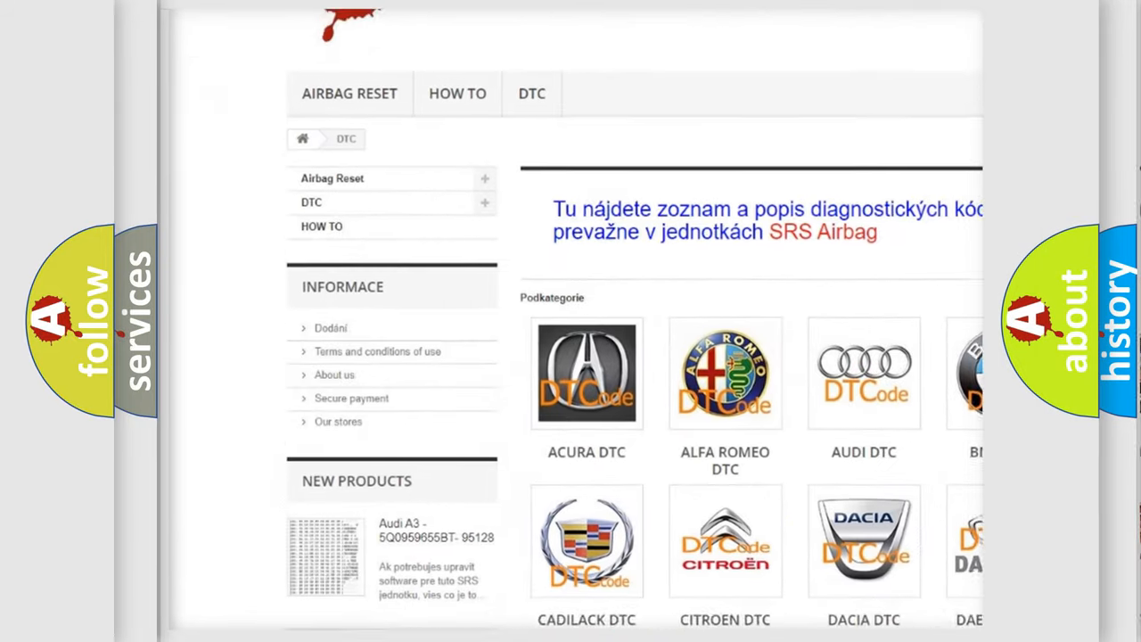
pyautogui.scroll(-3)
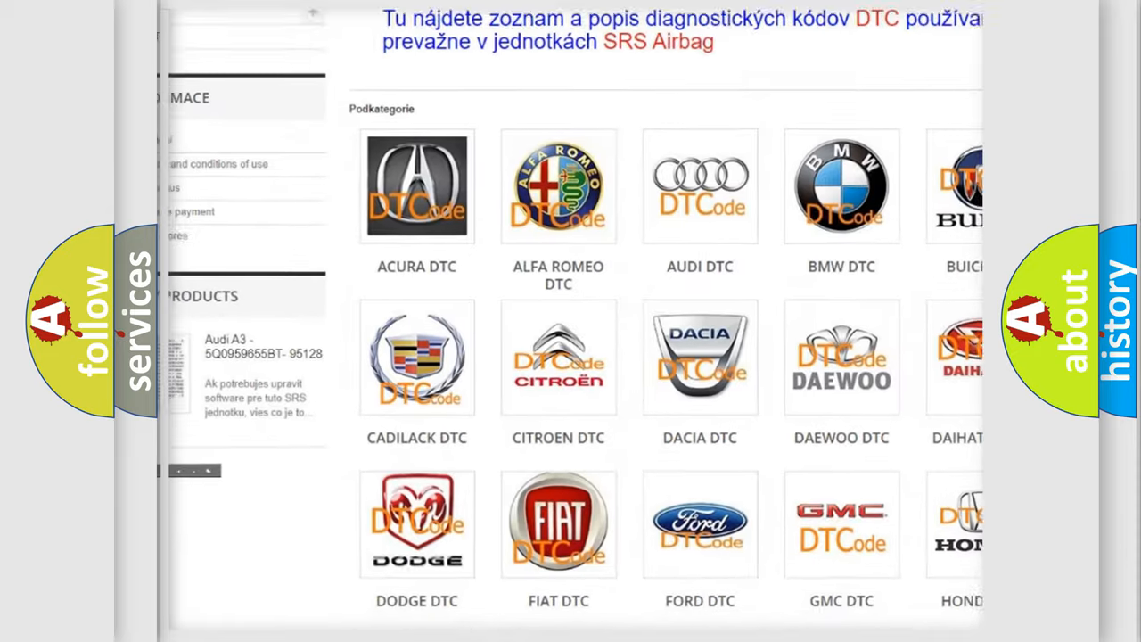
pyautogui.scroll(-3)
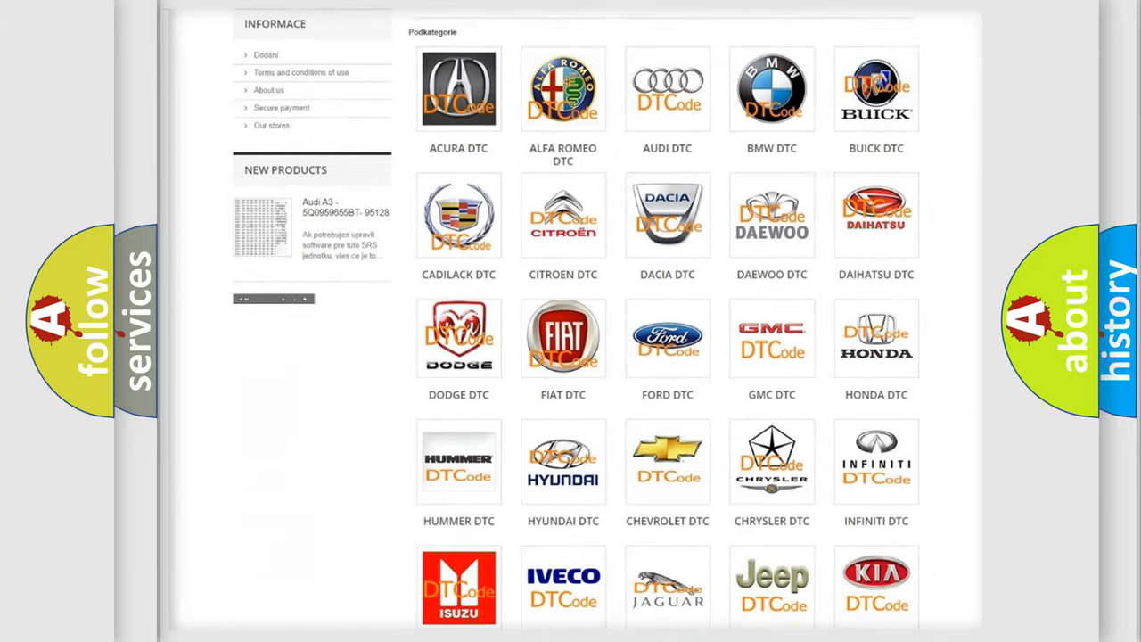
pyautogui.scroll(-3)
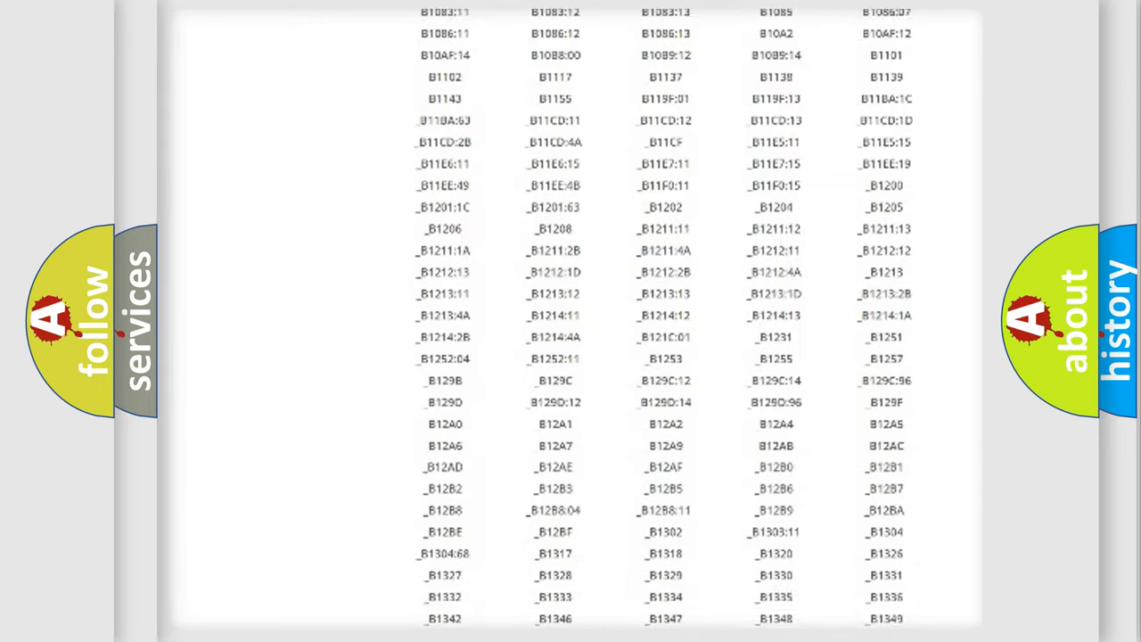
pyautogui.scroll(-3)
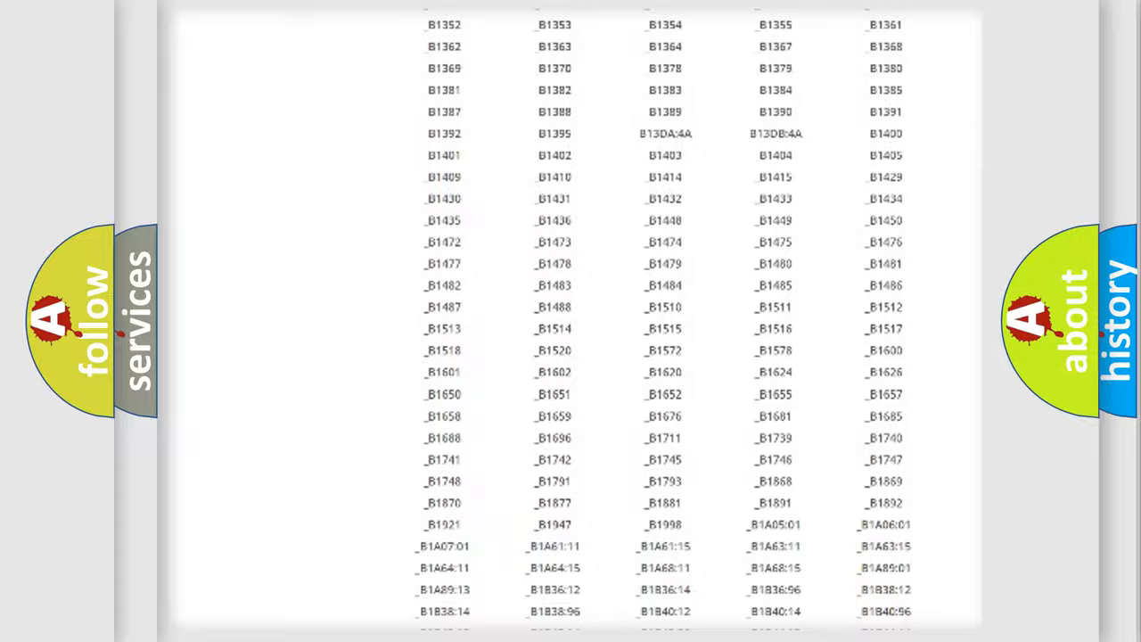